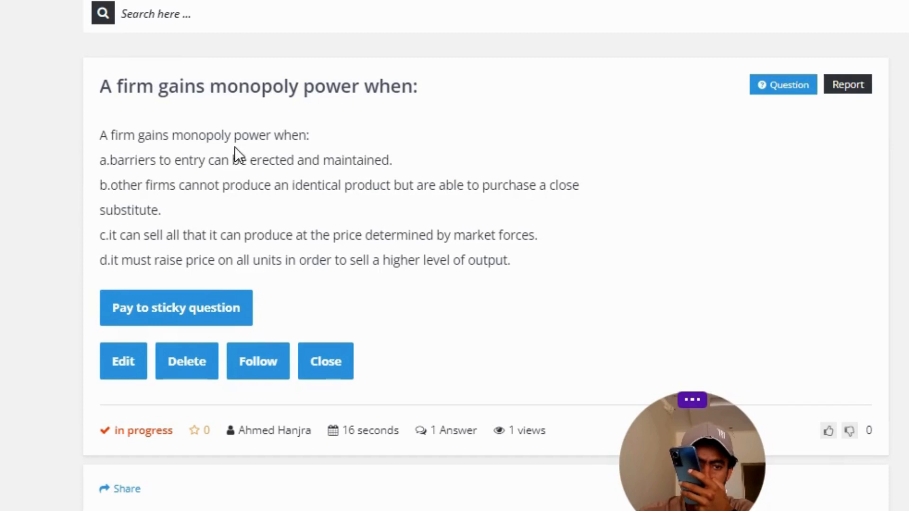
mouse_move(140, 184)
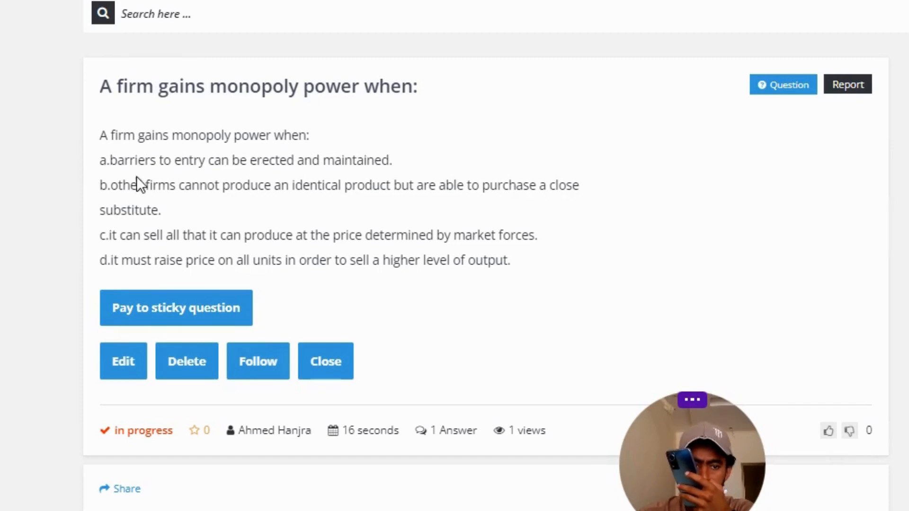
mouse_move(297, 179)
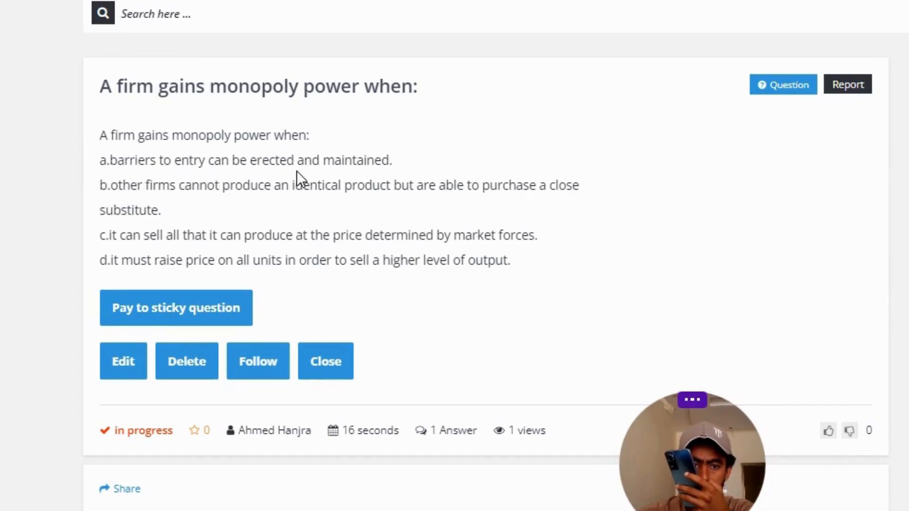
mouse_move(148, 194)
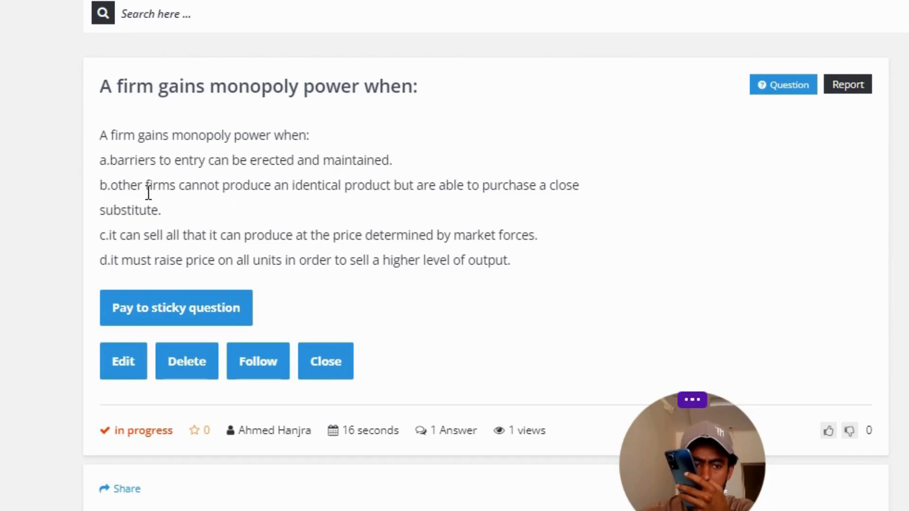
mouse_move(289, 213)
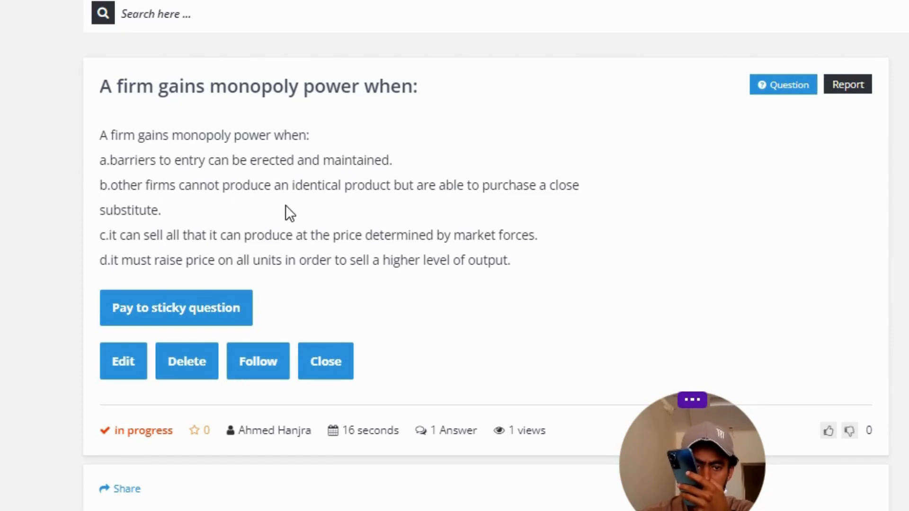
mouse_move(382, 213)
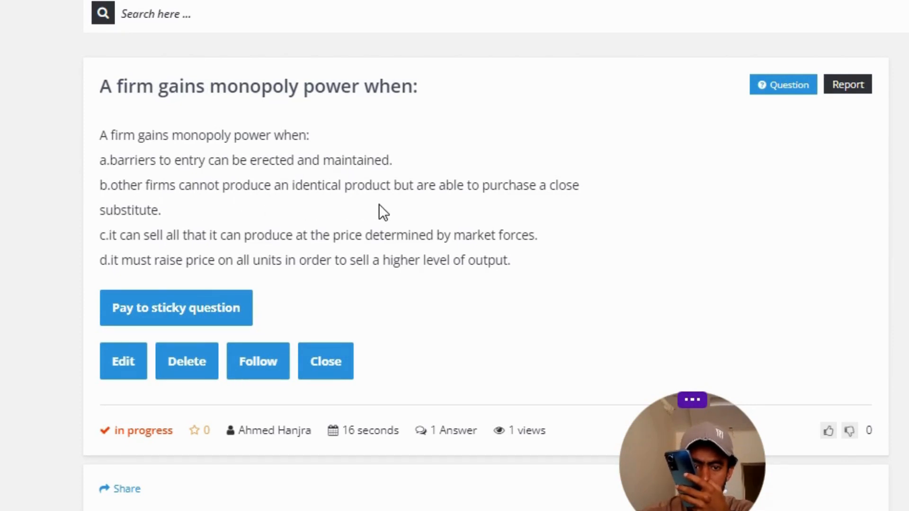
mouse_move(562, 211)
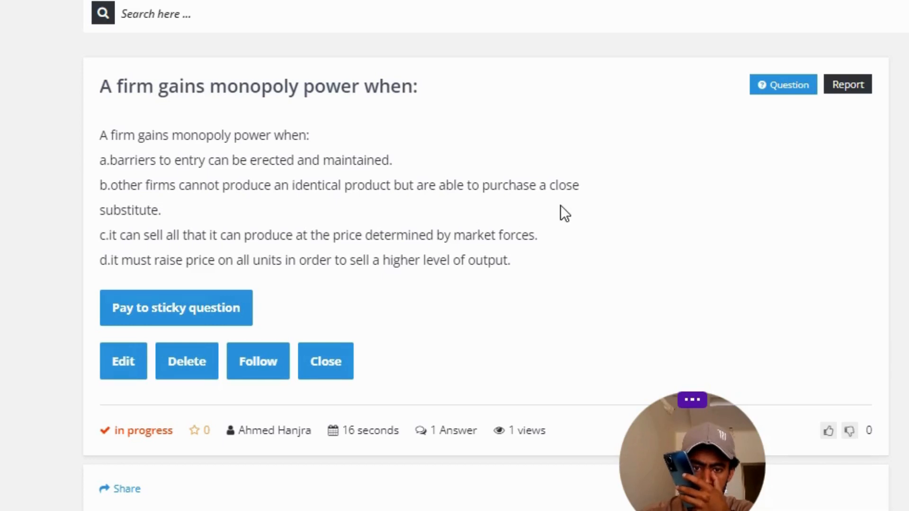
mouse_move(169, 235)
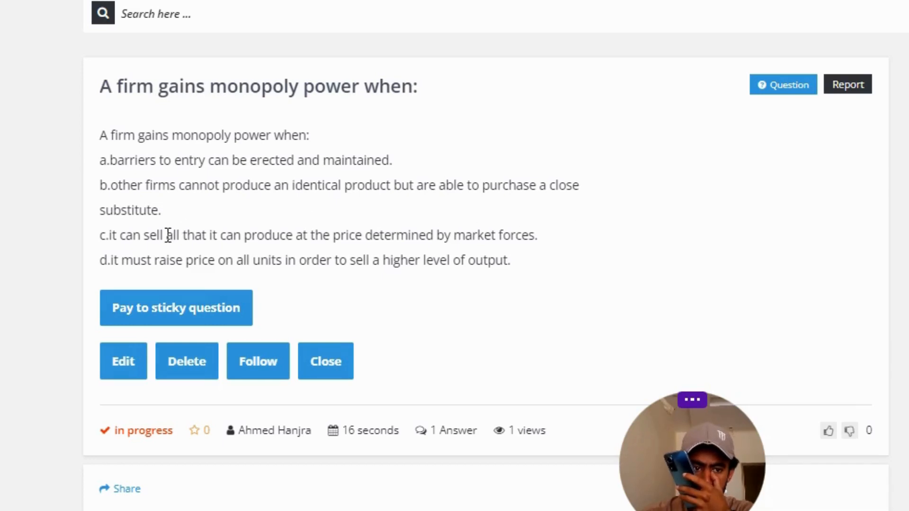
mouse_move(199, 254)
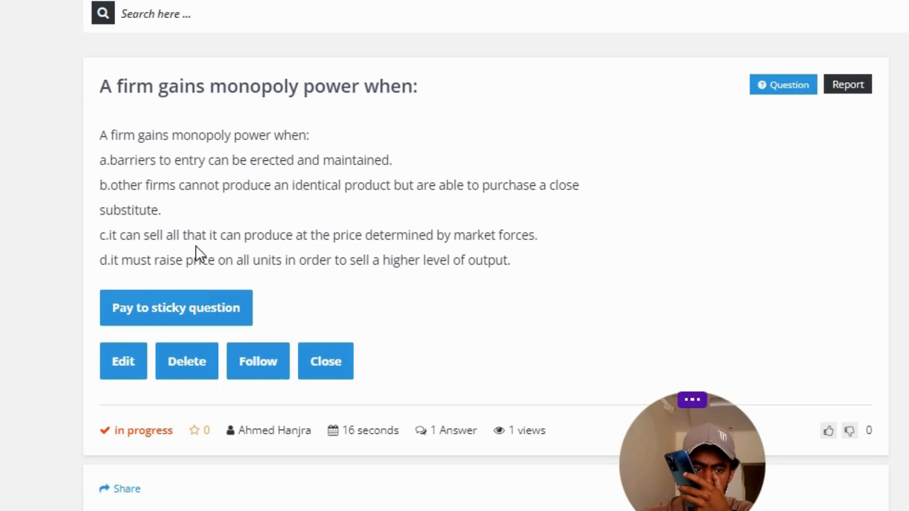
mouse_move(339, 258)
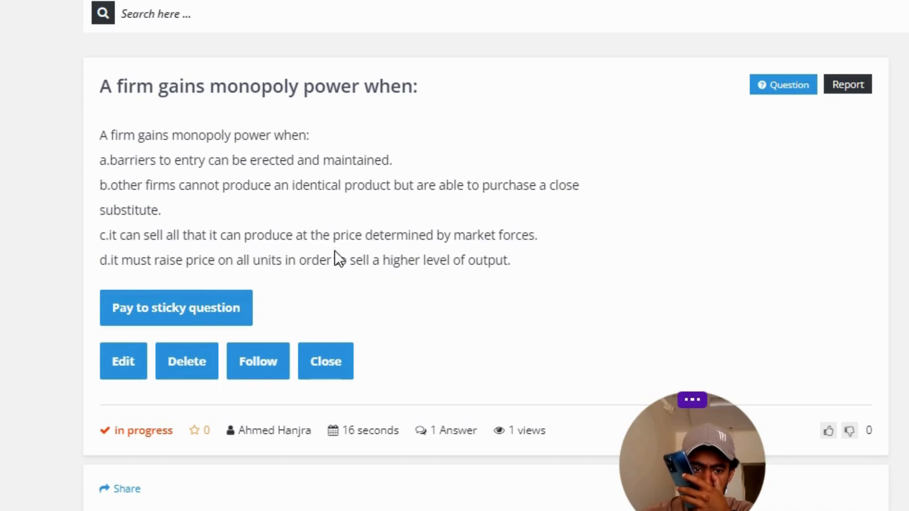
mouse_move(512, 255)
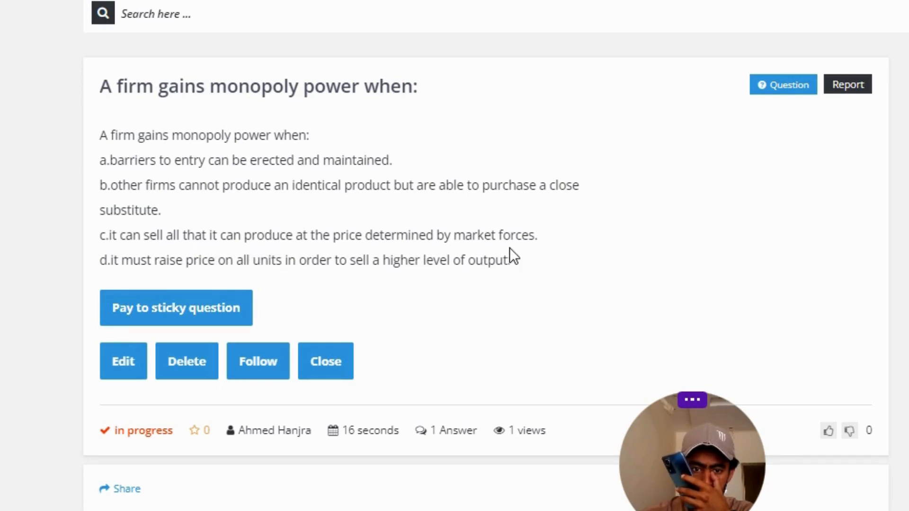
mouse_move(156, 287)
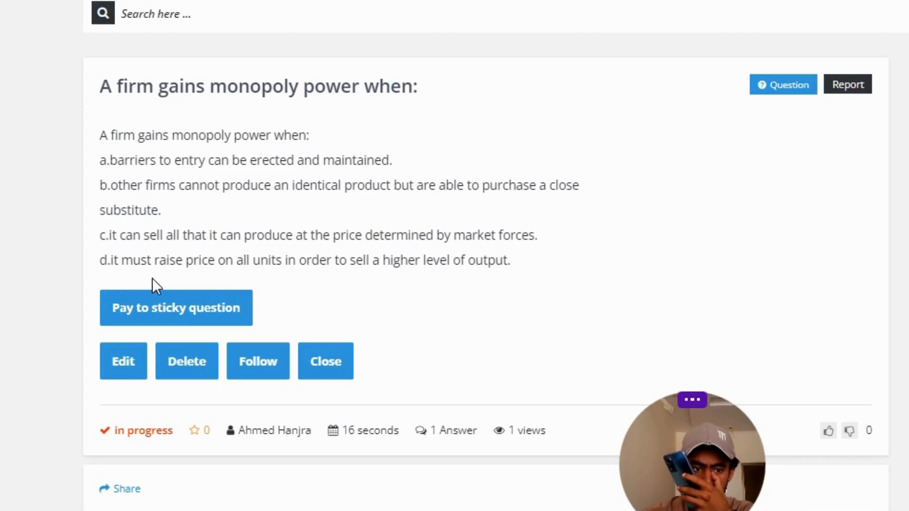
mouse_move(281, 281)
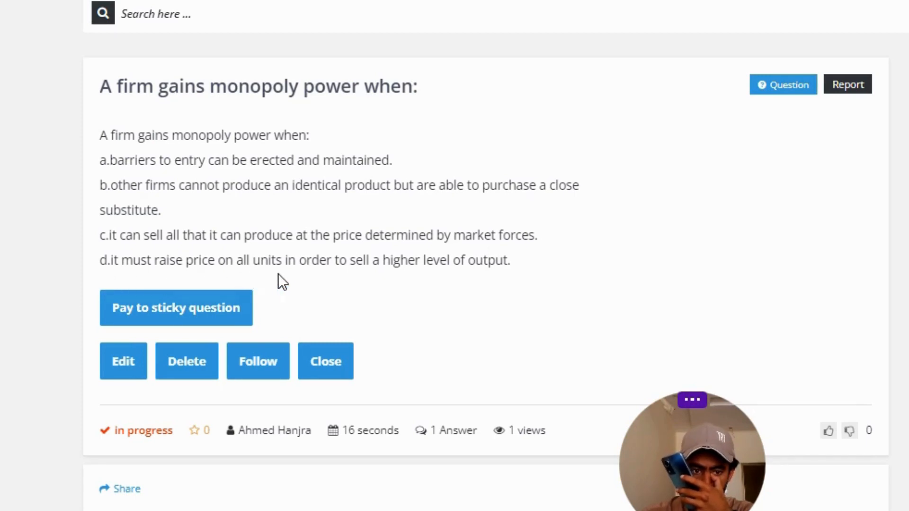
mouse_move(415, 278)
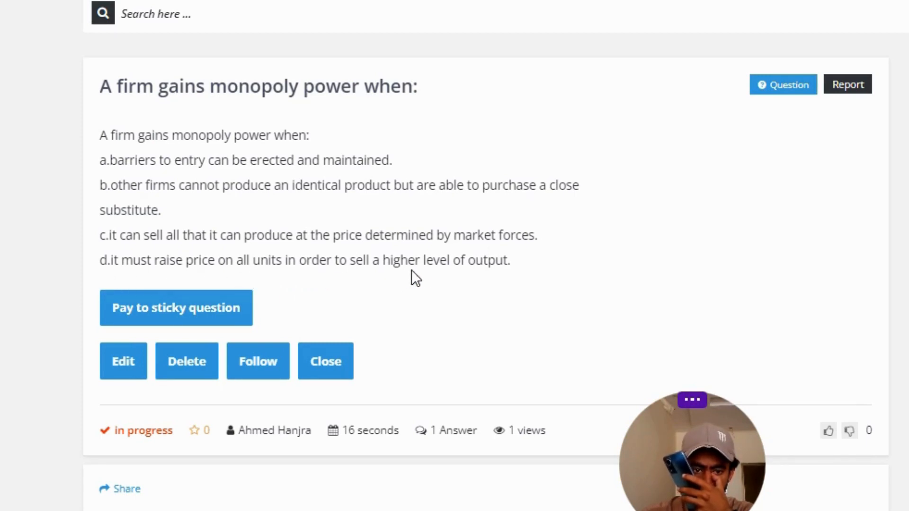
mouse_move(455, 290)
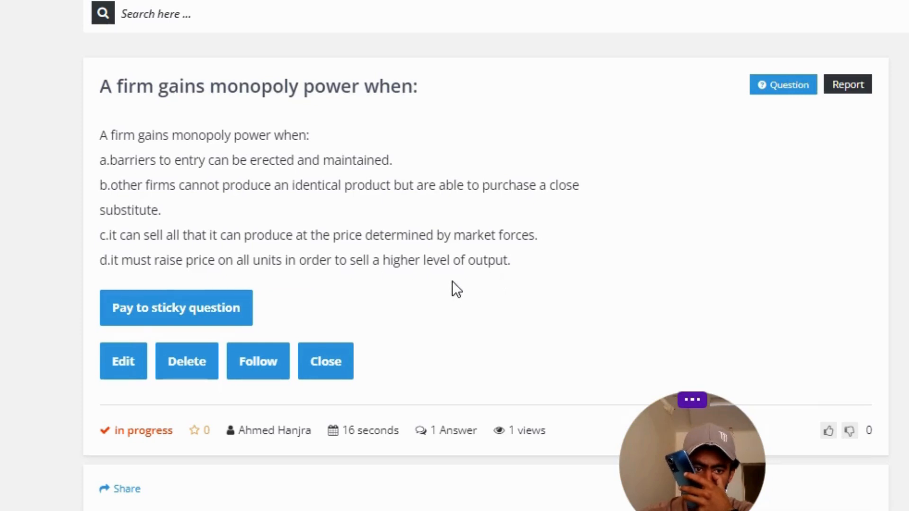
scroll("down", 3)
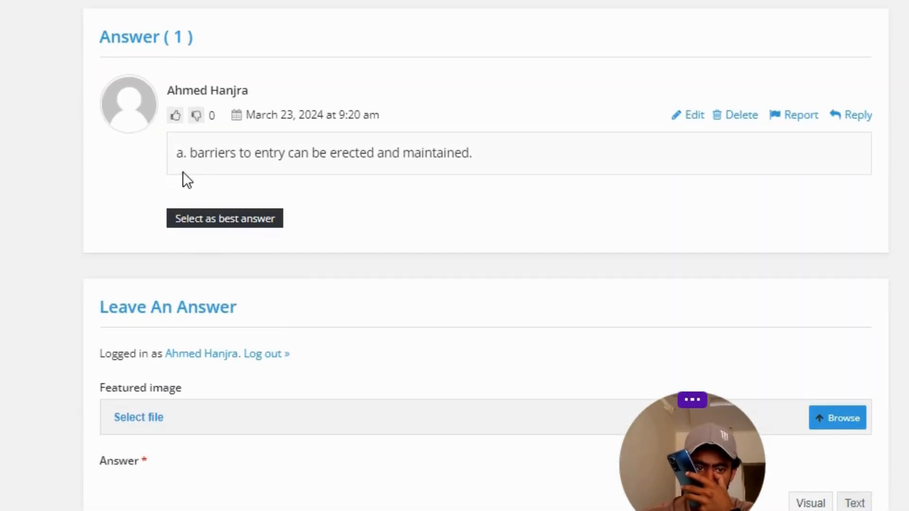
mouse_move(330, 171)
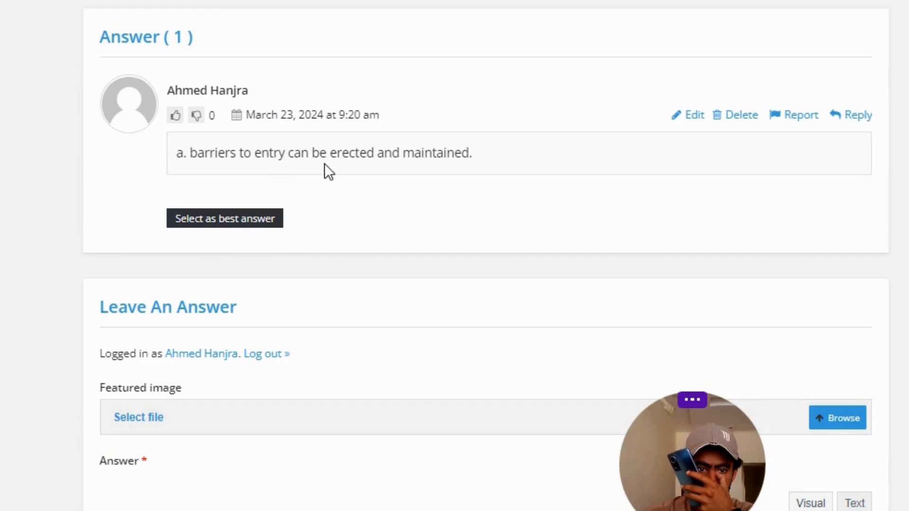
mouse_move(418, 177)
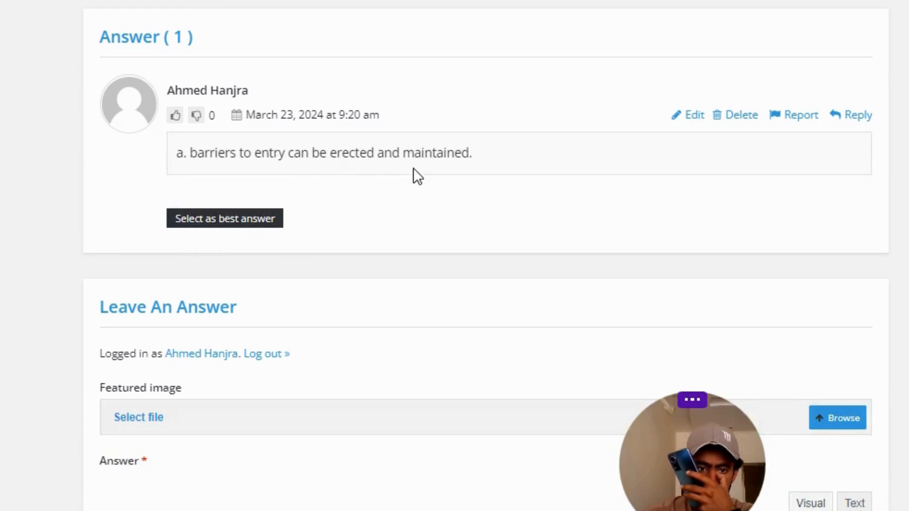